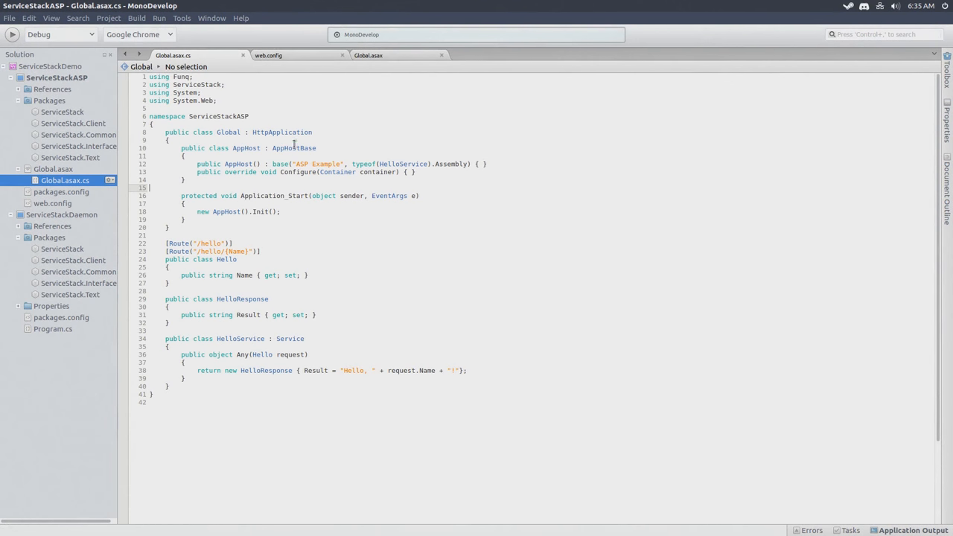
Open ServiceStackASP Project Options at Run > XSP Web Server
right_click(57, 78)
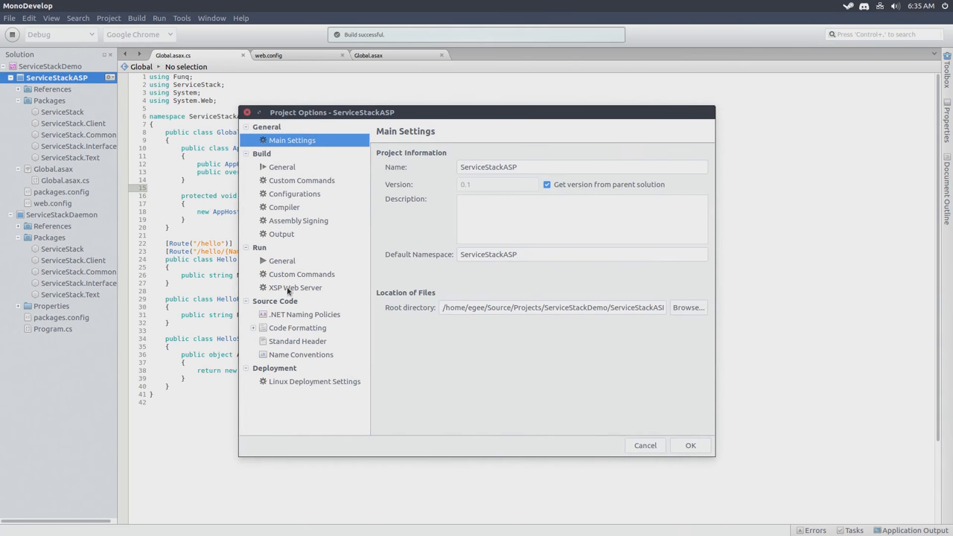
click(295, 288)
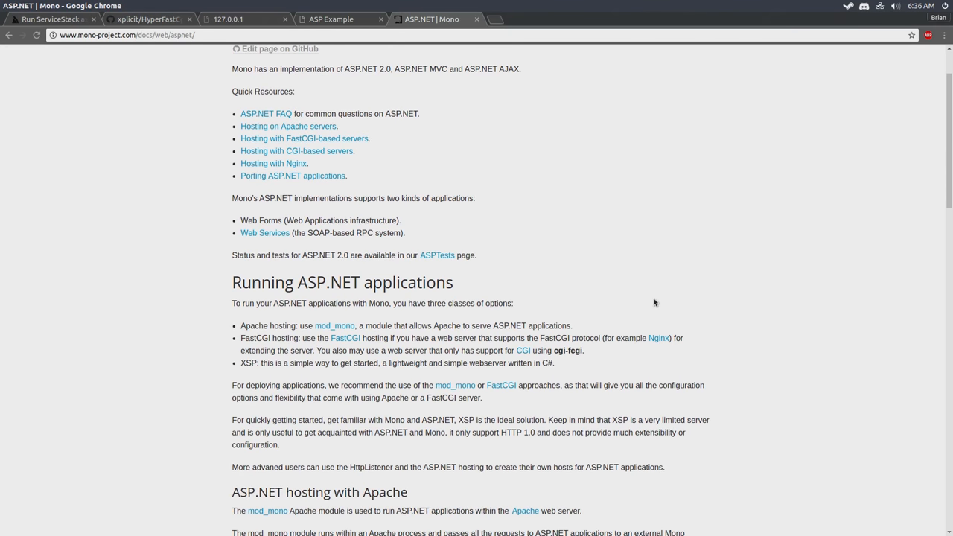
scroll(down, 3)
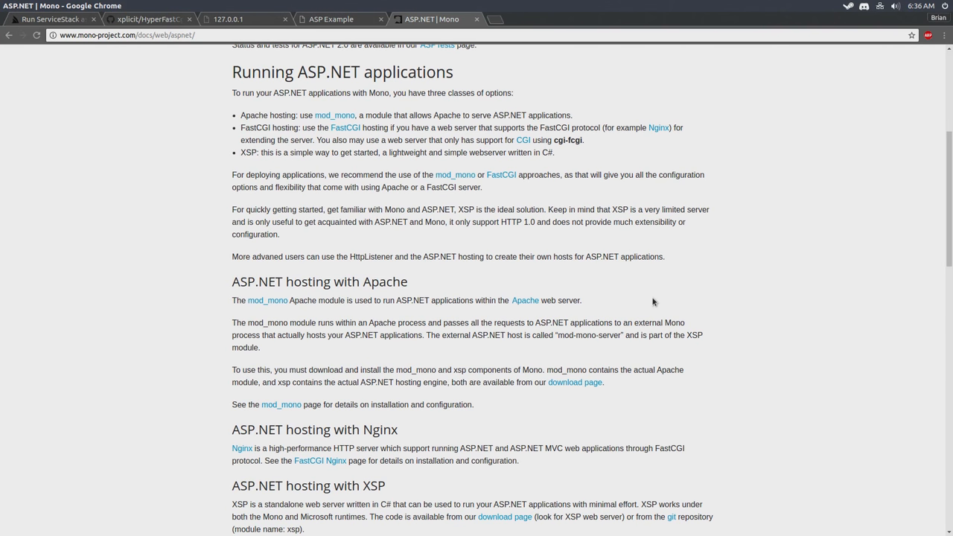
scroll(up, 3)
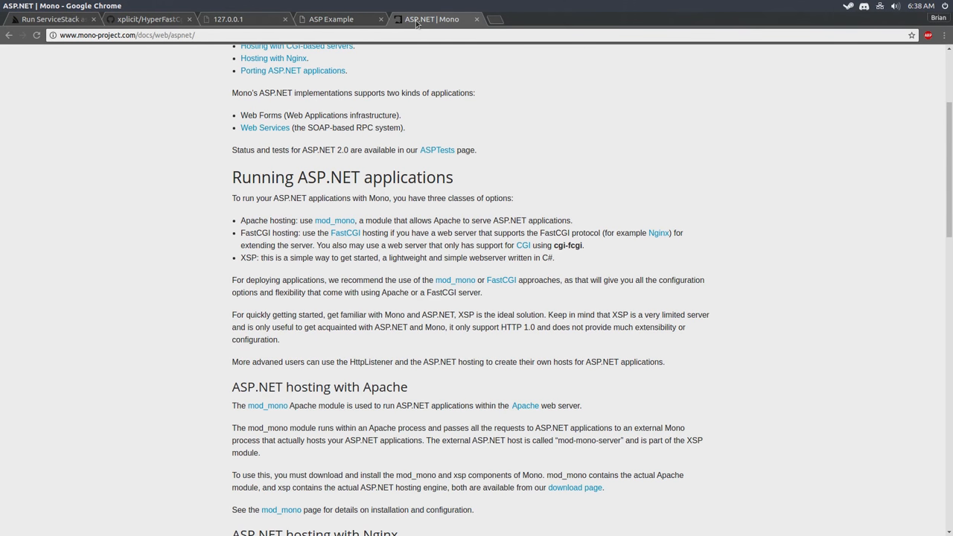
scroll(up, 3)
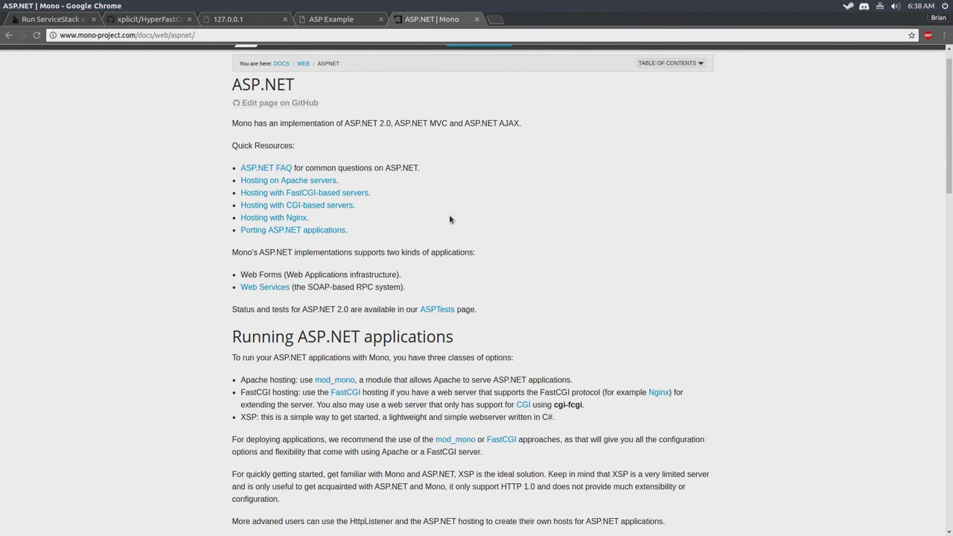
scroll(down, 3)
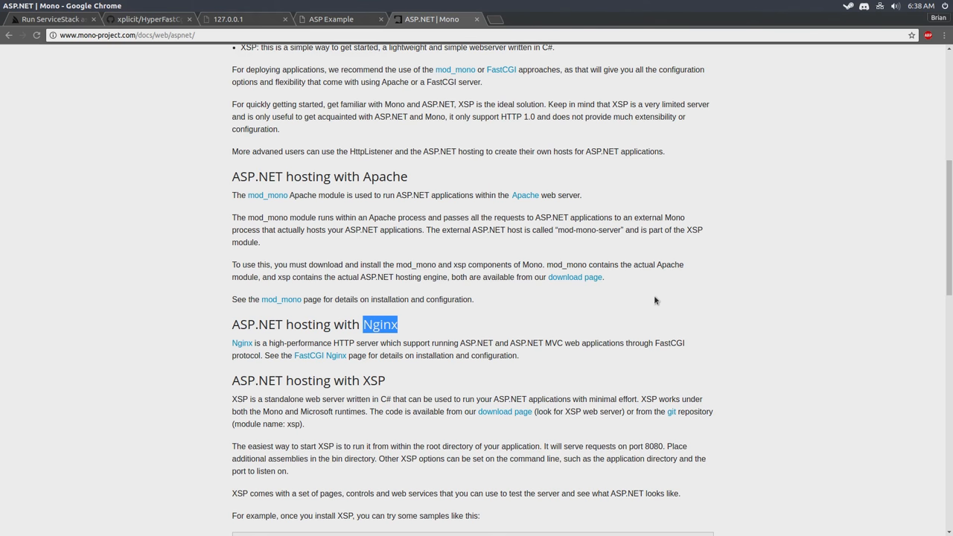
mouse_move(649, 307)
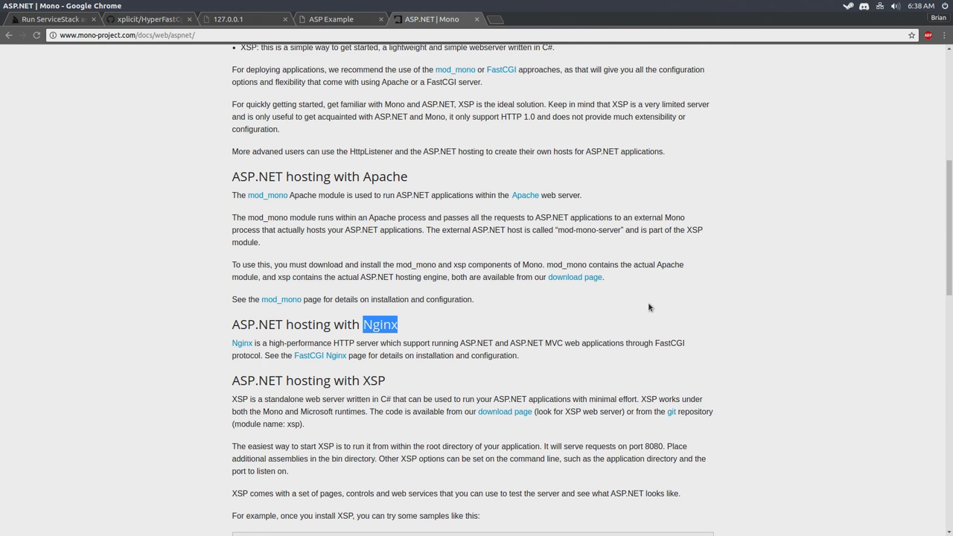
scroll(down, 3)
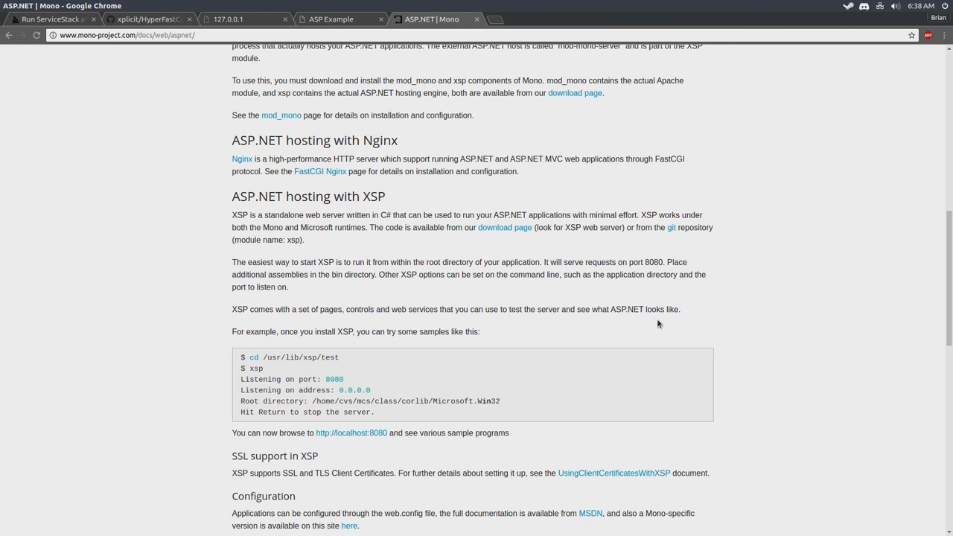
scroll(down, 3)
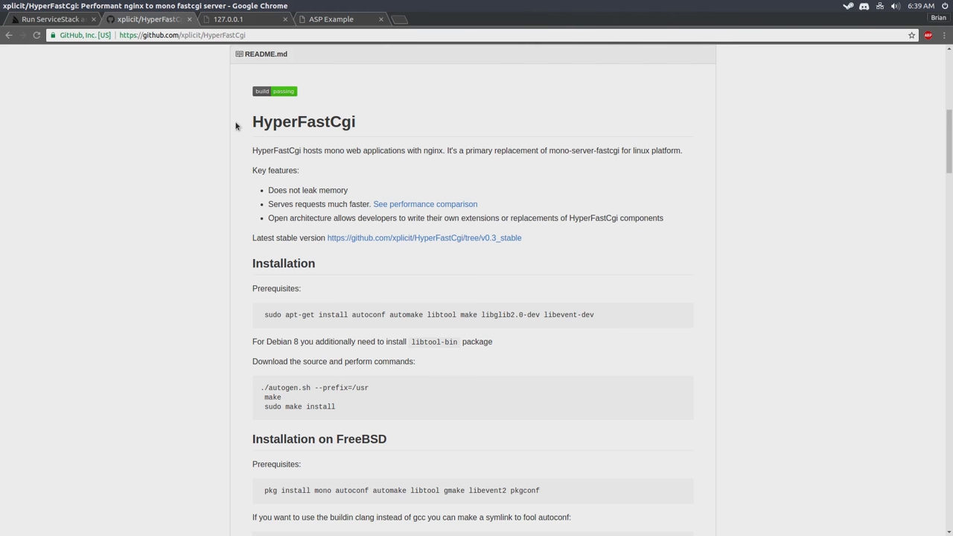
mouse_move(372, 204)
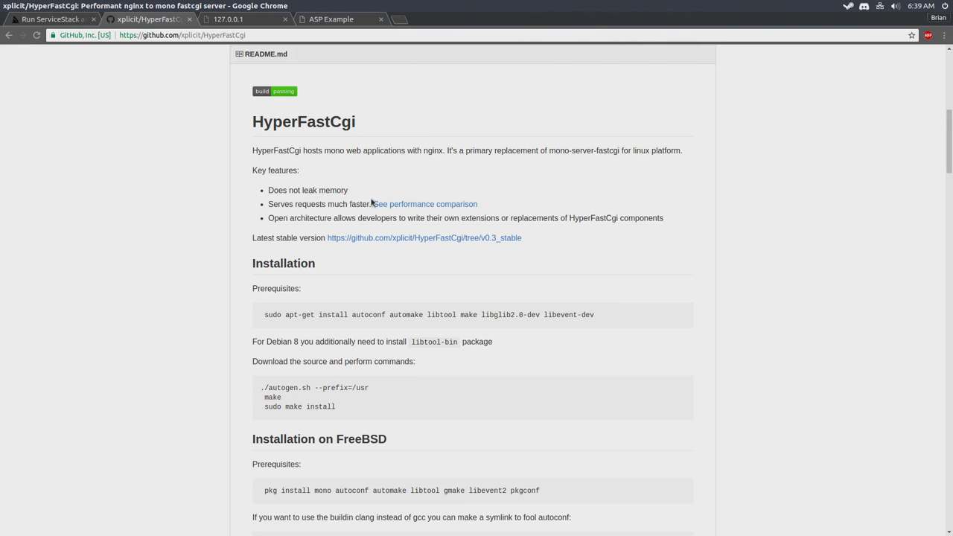
Highlight the faster-requests claim in the README, then switch to the ServiceStack daemon guide
double_click(308, 190)
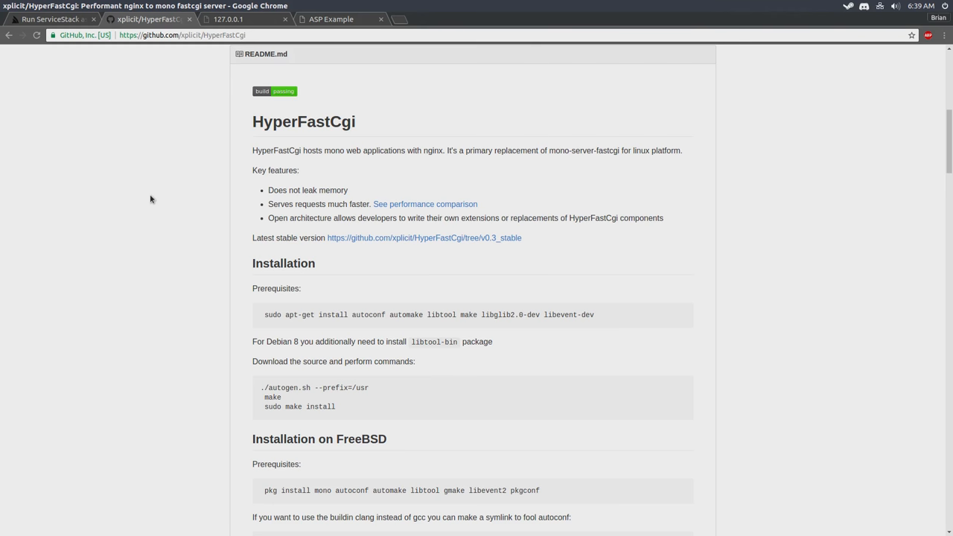
click(50, 18)
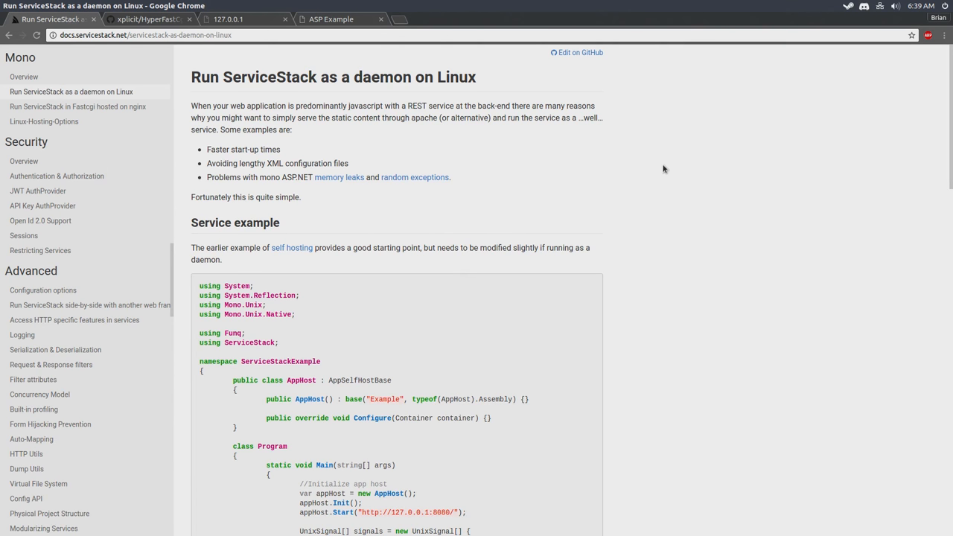
mouse_move(295, 77)
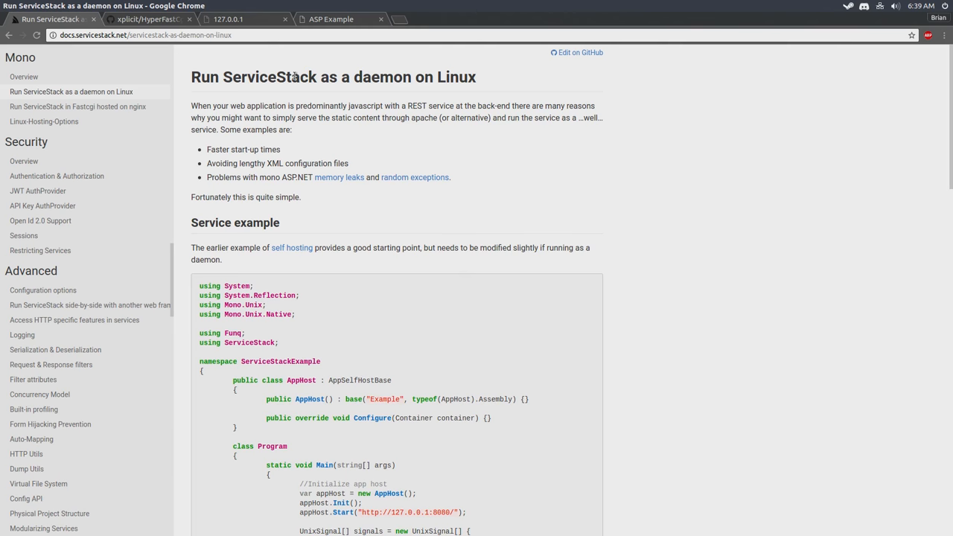
mouse_move(673, 209)
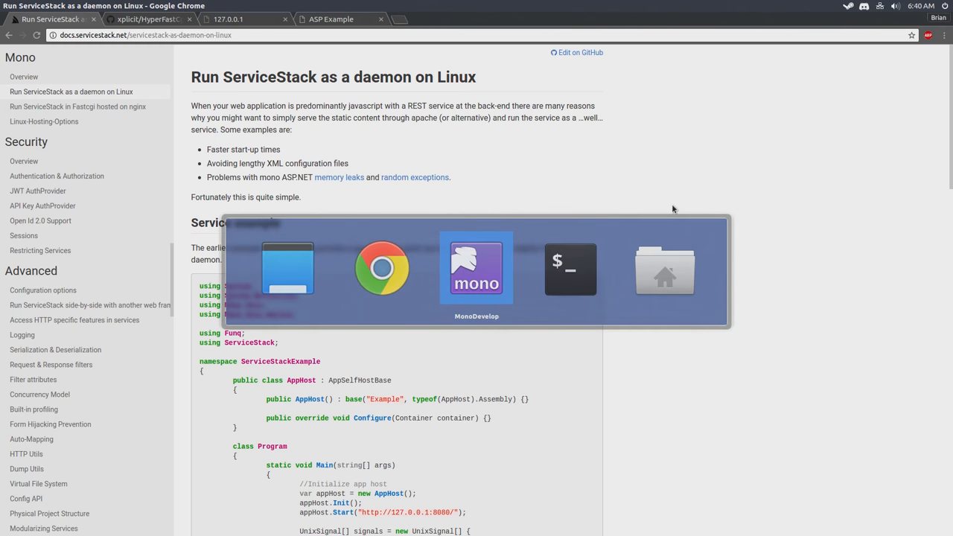
In Global.asax.cs, highlight the AppHost init call, the Hello request class, and HelloResponse
click(476, 268)
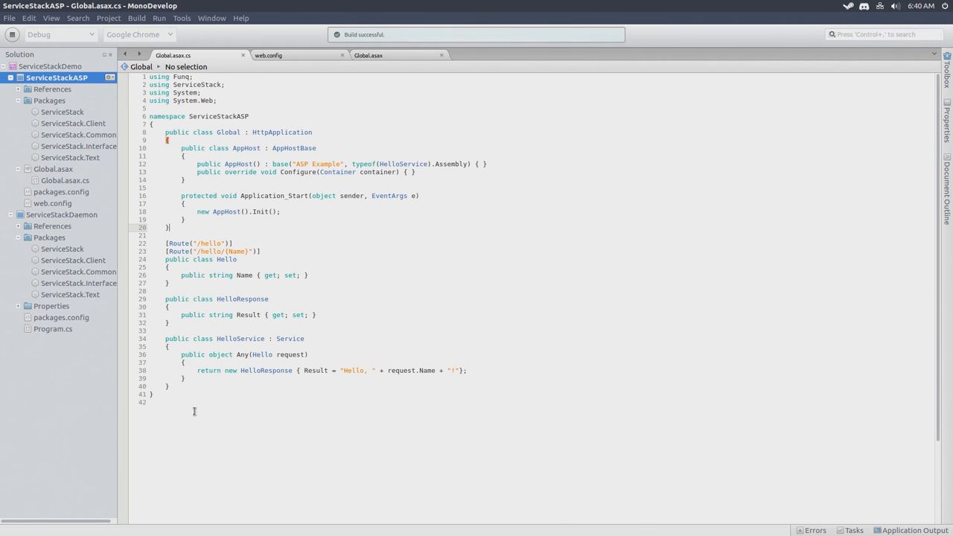
click(320, 216)
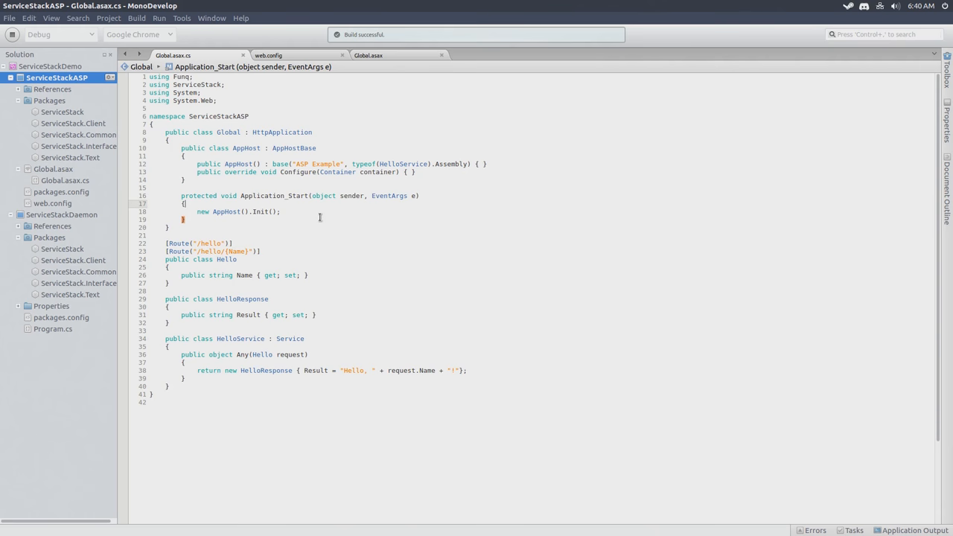
double_click(282, 131)
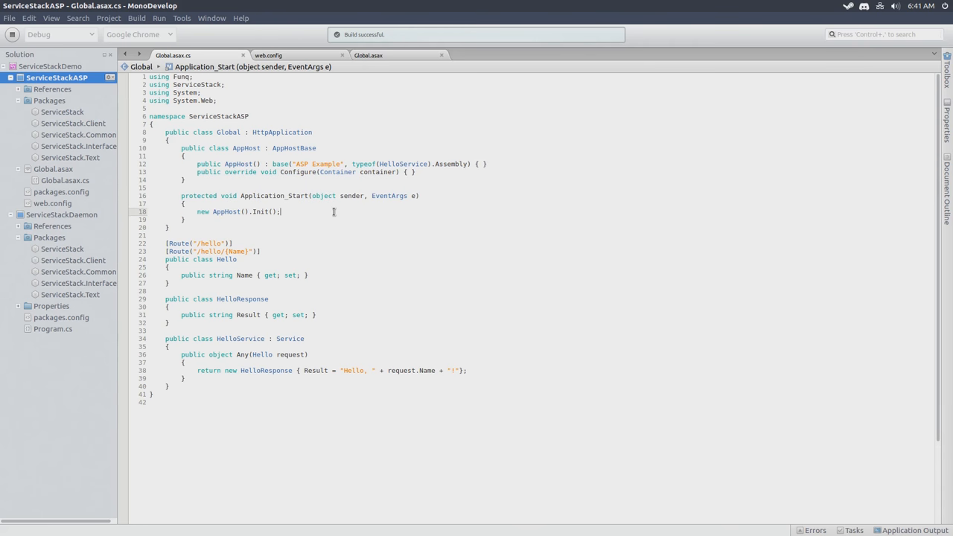
drag(165, 243, 168, 283)
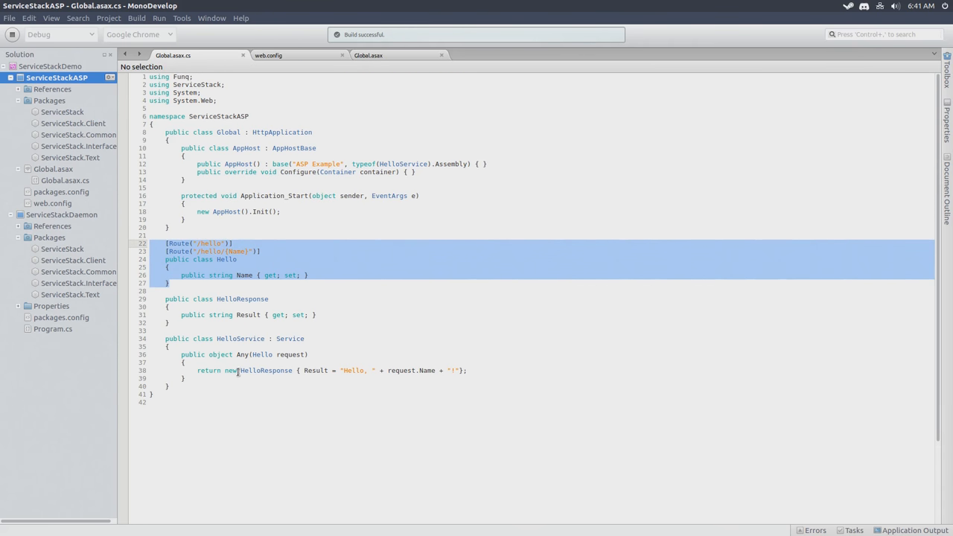
click(348, 285)
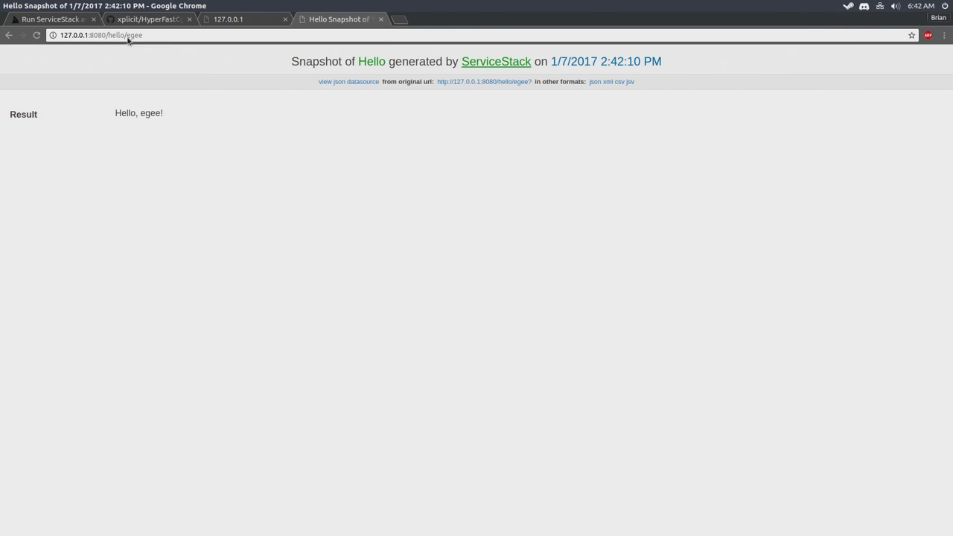
mouse_move(206, 131)
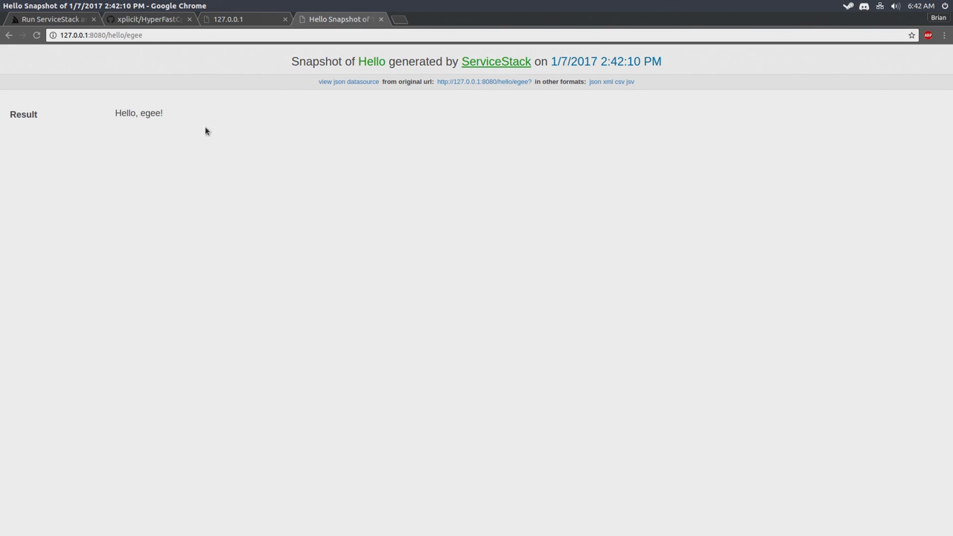
mouse_move(578, 218)
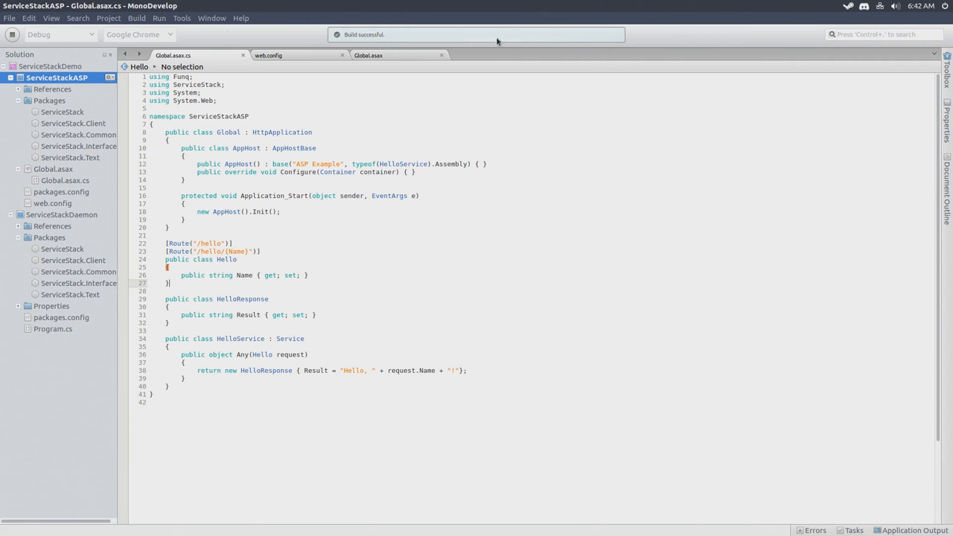
mouse_move(64, 337)
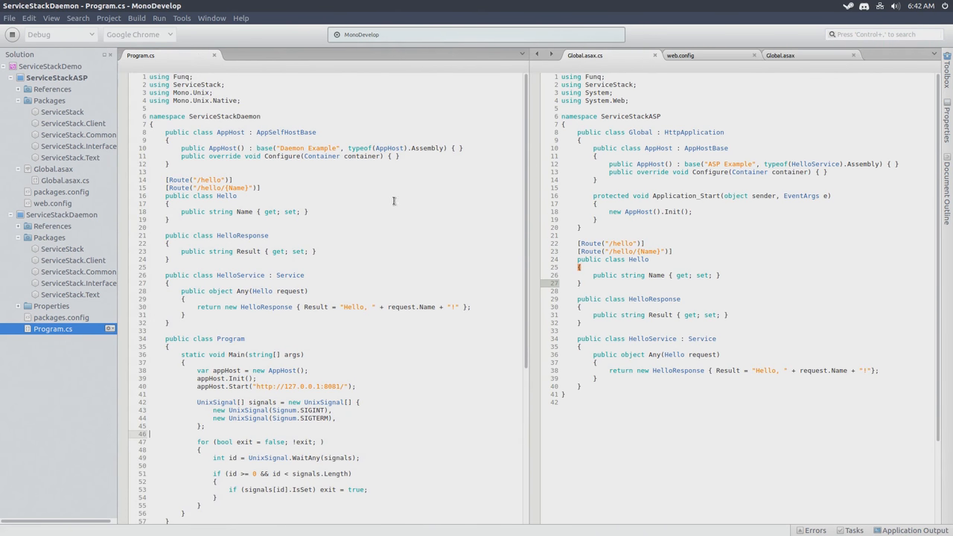
Scroll through Global.asax.cs beside the daemon's Program.cs to compare the Hello services
click(246, 338)
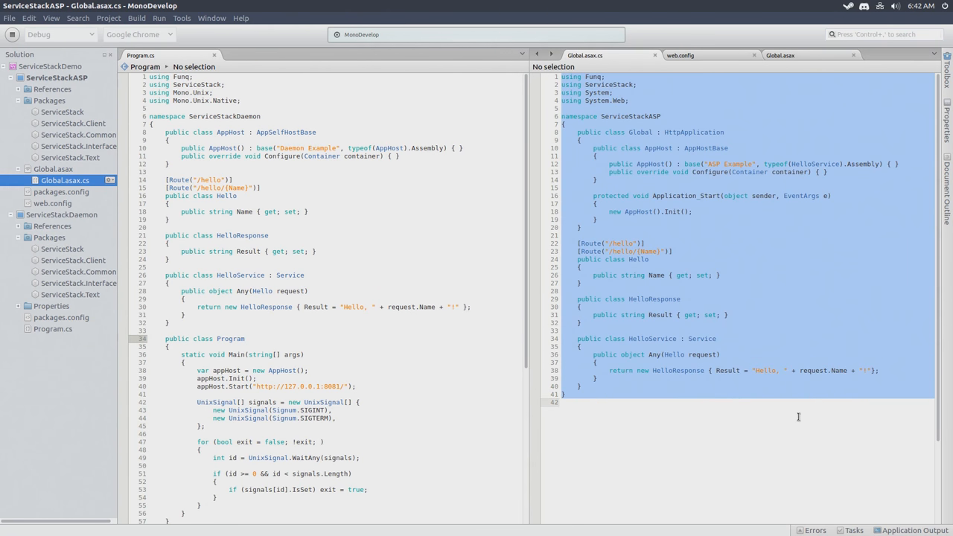
scroll(down, 3)
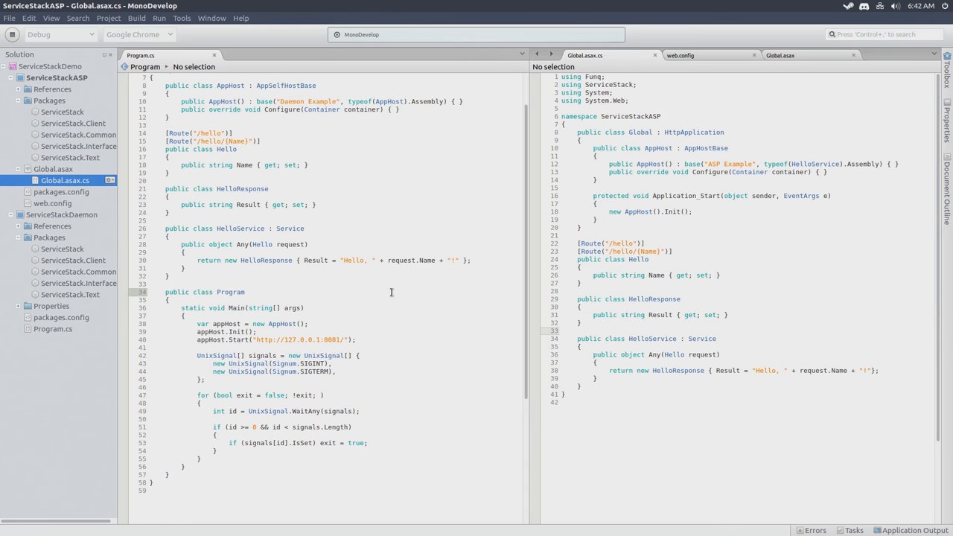
scroll(up, 3)
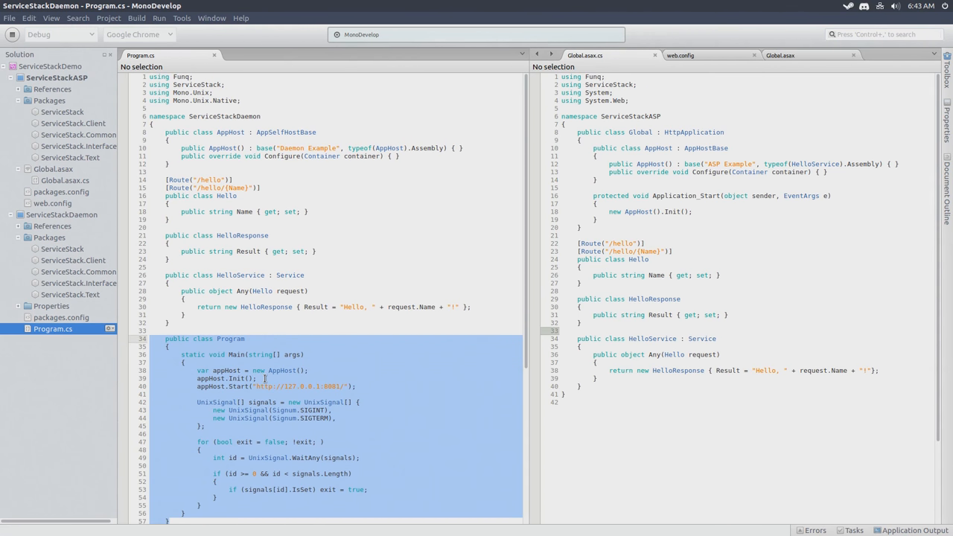
scroll(down, 3)
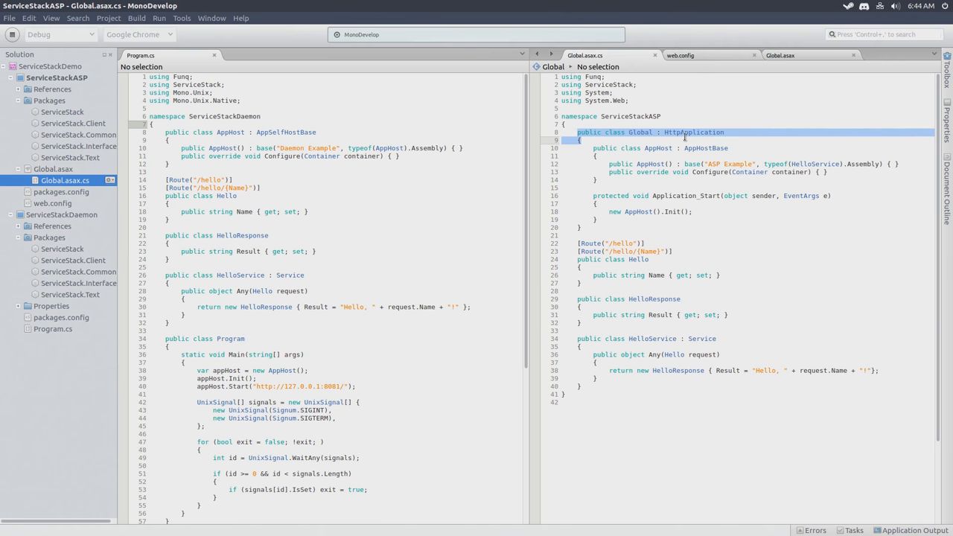
double_click(693, 132)
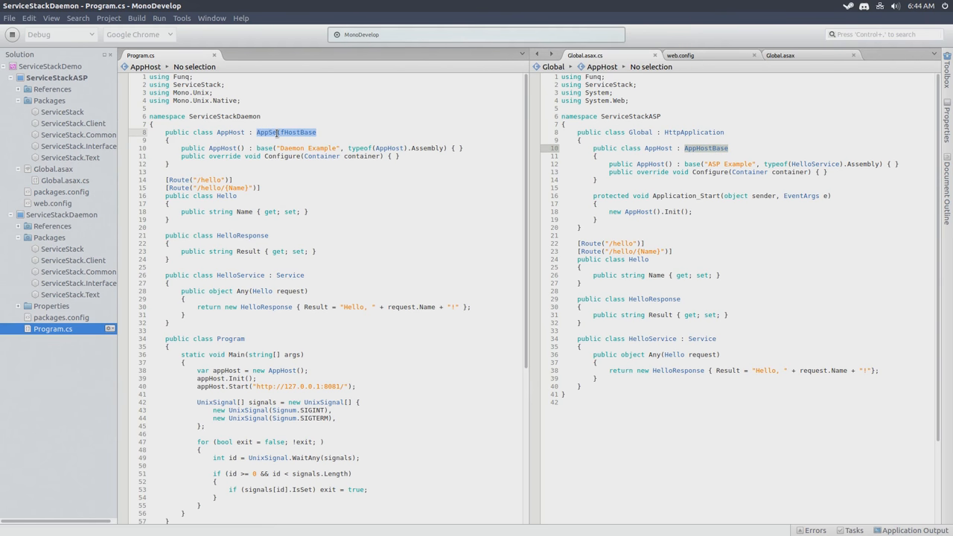
mouse_move(352, 128)
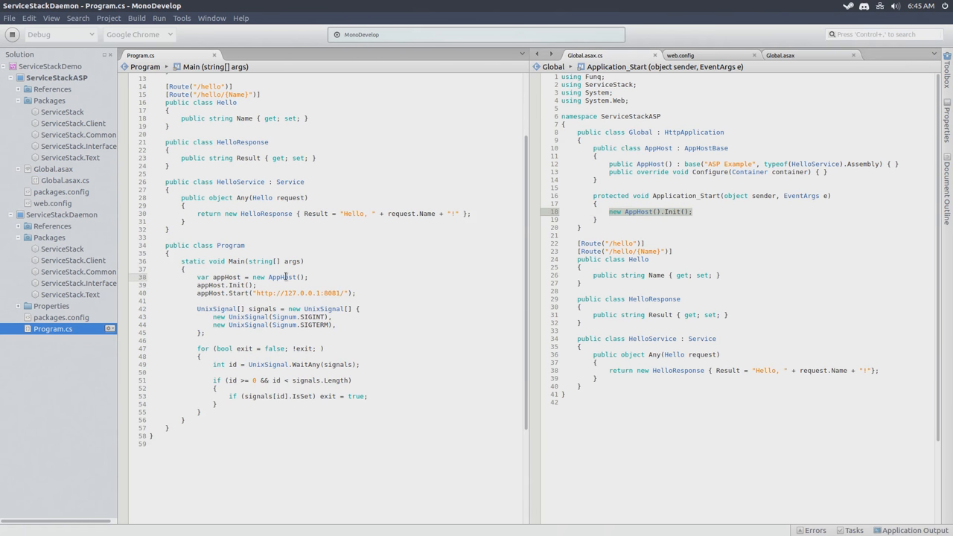
double_click(236, 262)
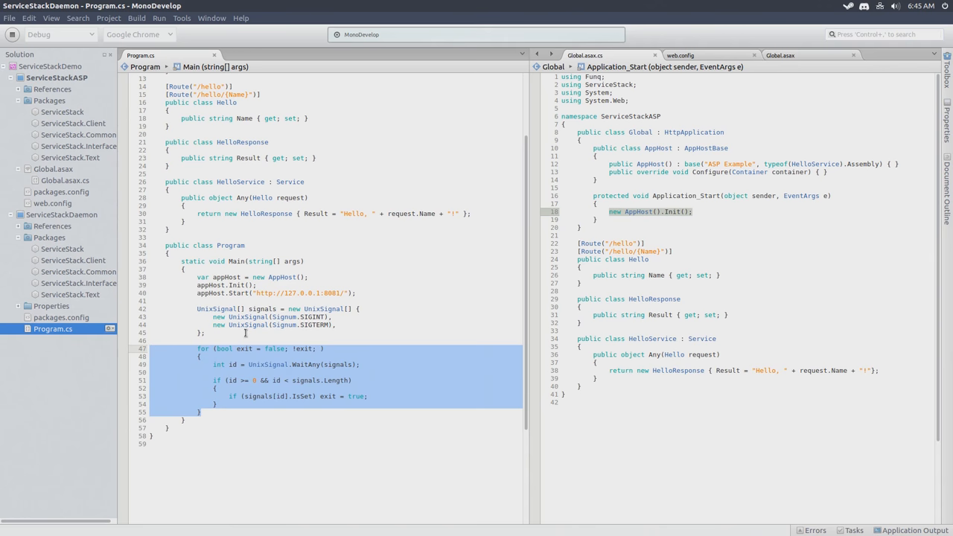
click(244, 332)
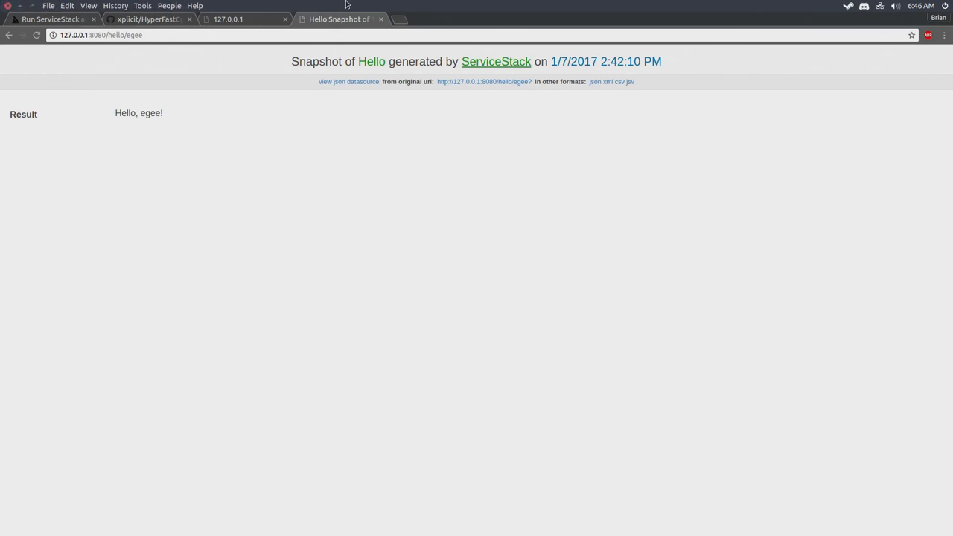
Request /hello/egee on the 127.0.0.1:8081 tab, then return to the daemon docs
click(242, 18)
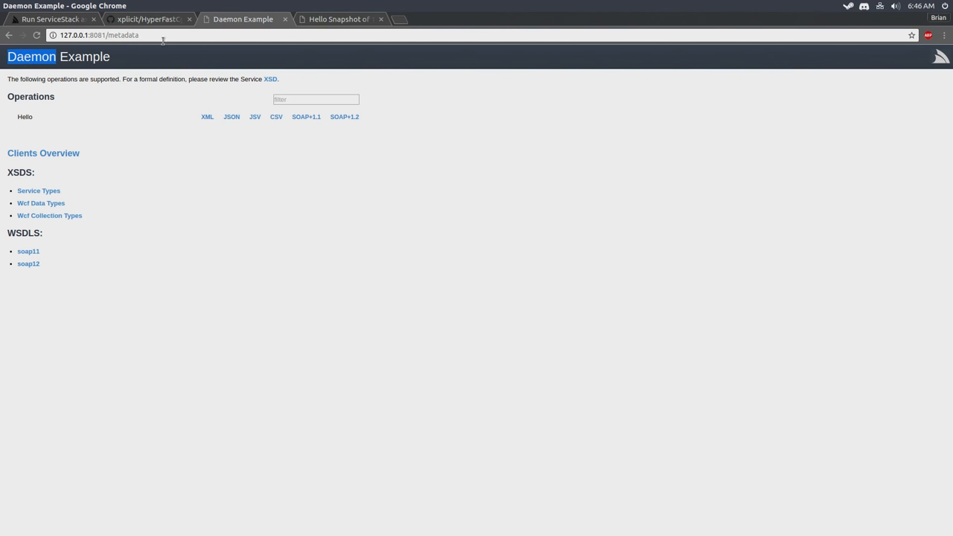
double_click(129, 35)
text(hello/egee)
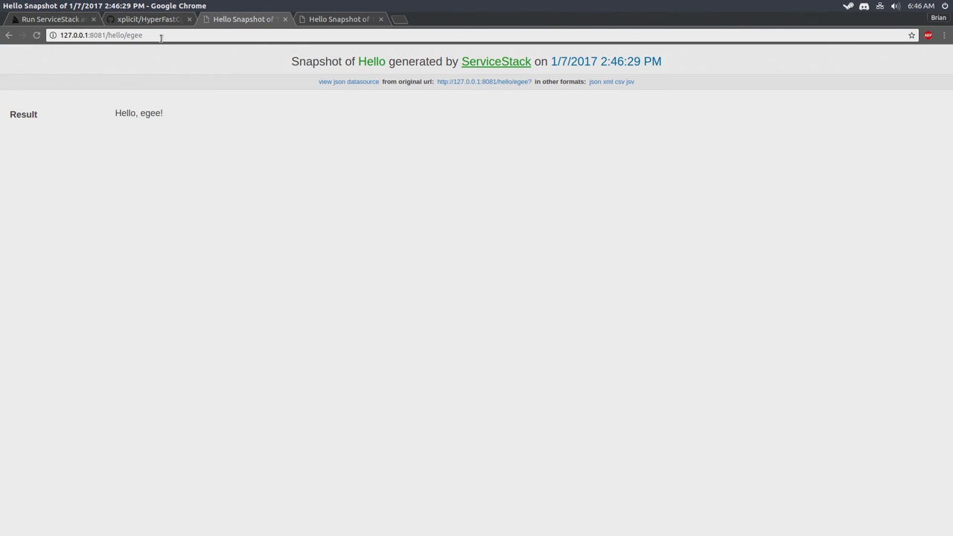
mouse_move(404, 249)
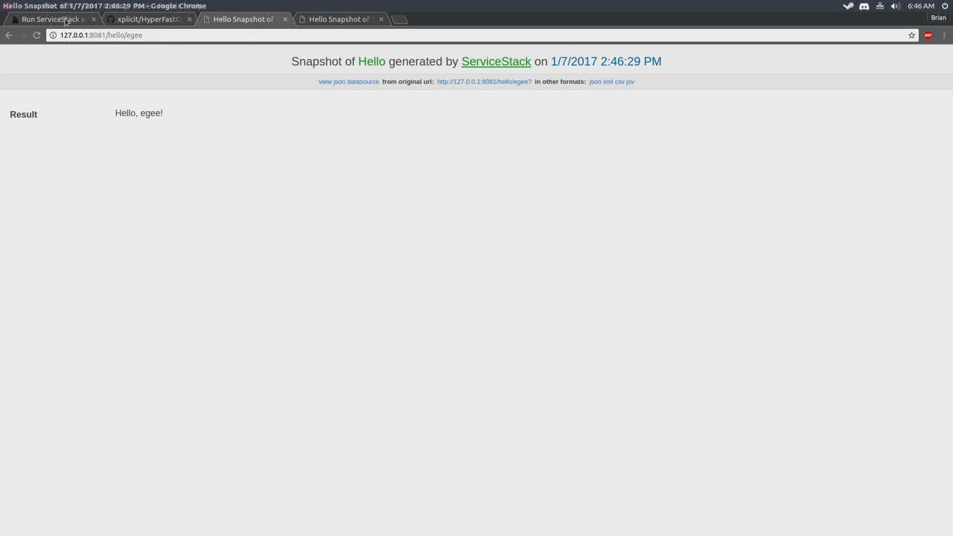
click(49, 19)
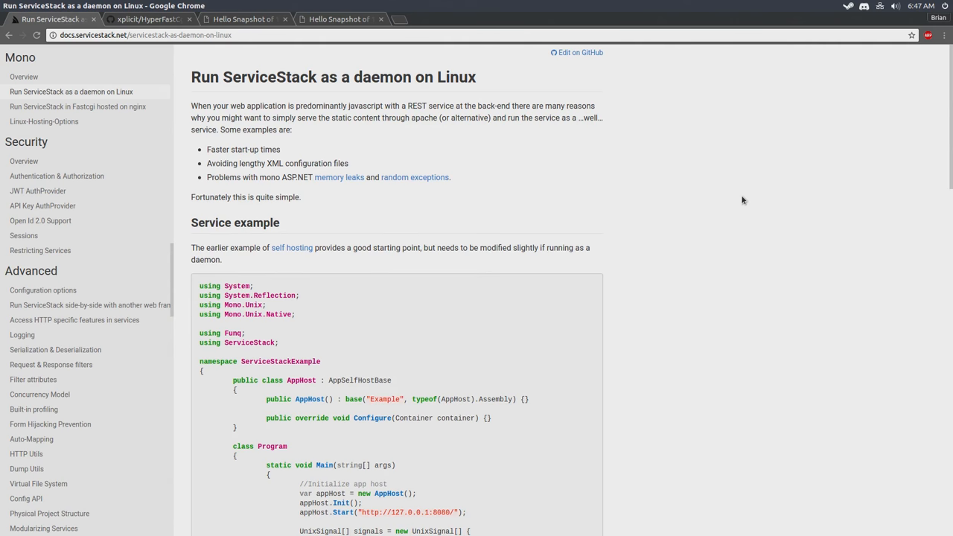
mouse_move(599, 195)
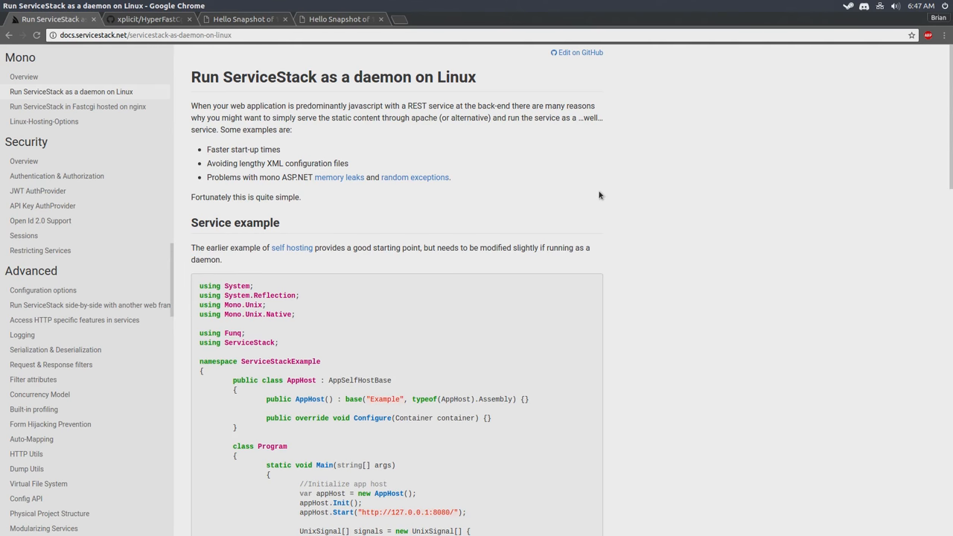
Scroll the guide to the alternative nginx configuration and clear the server block selection
scroll(down, 3)
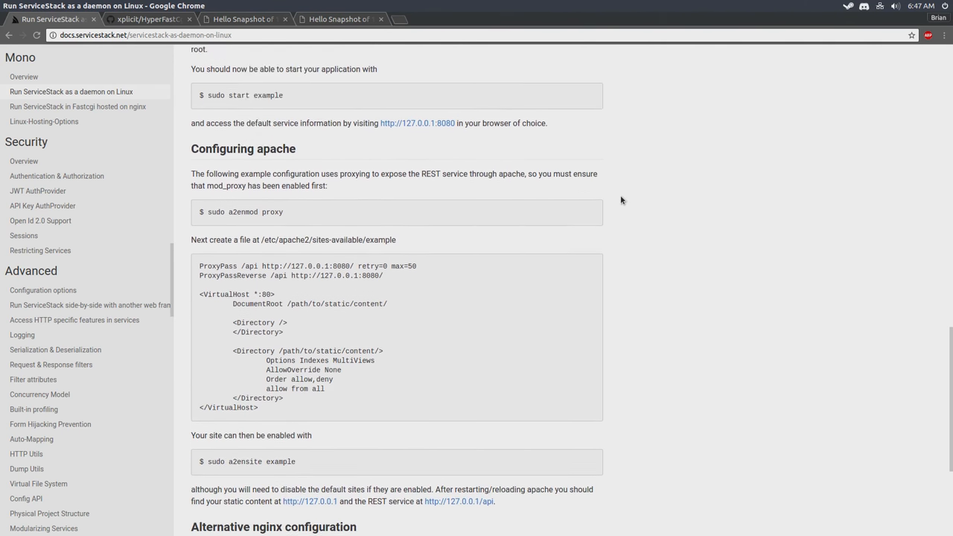
scroll(down, 3)
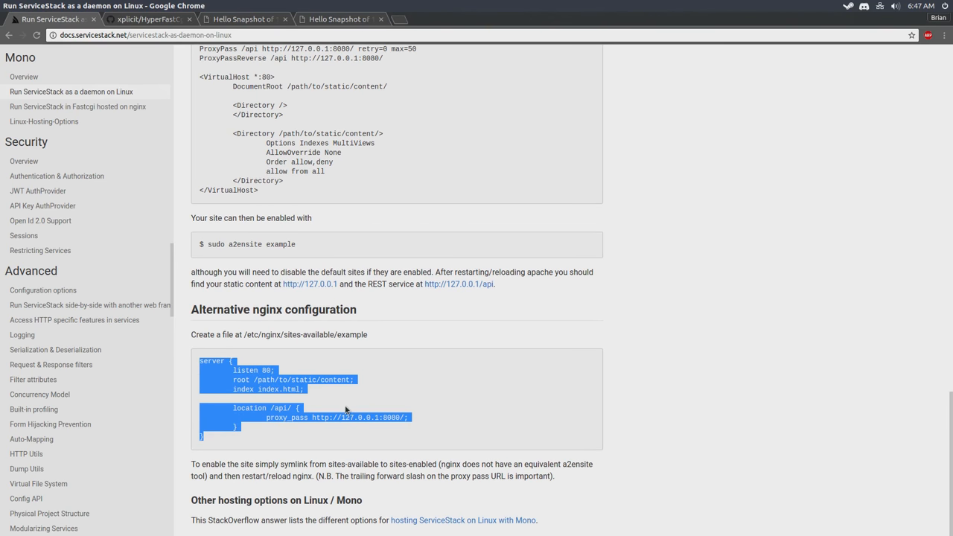
click(346, 408)
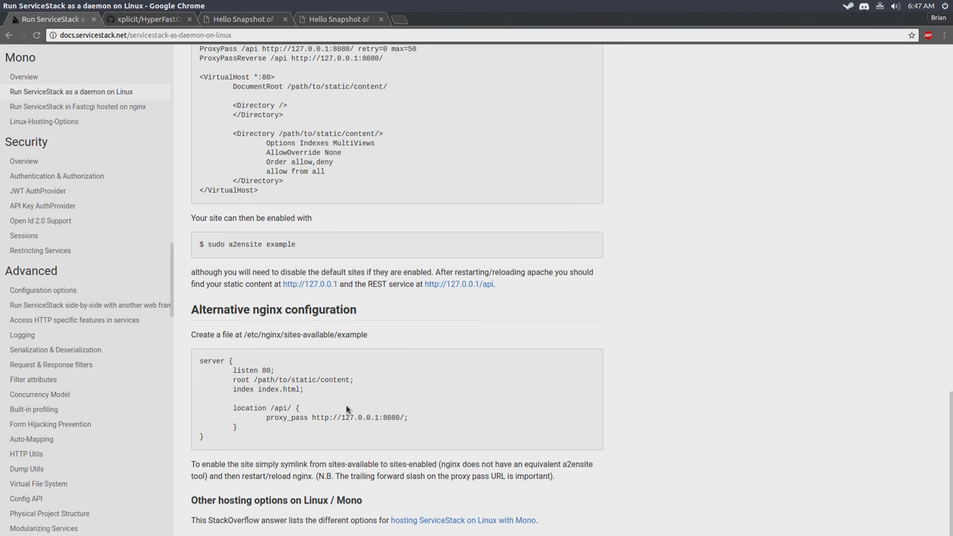
mouse_move(201, 361)
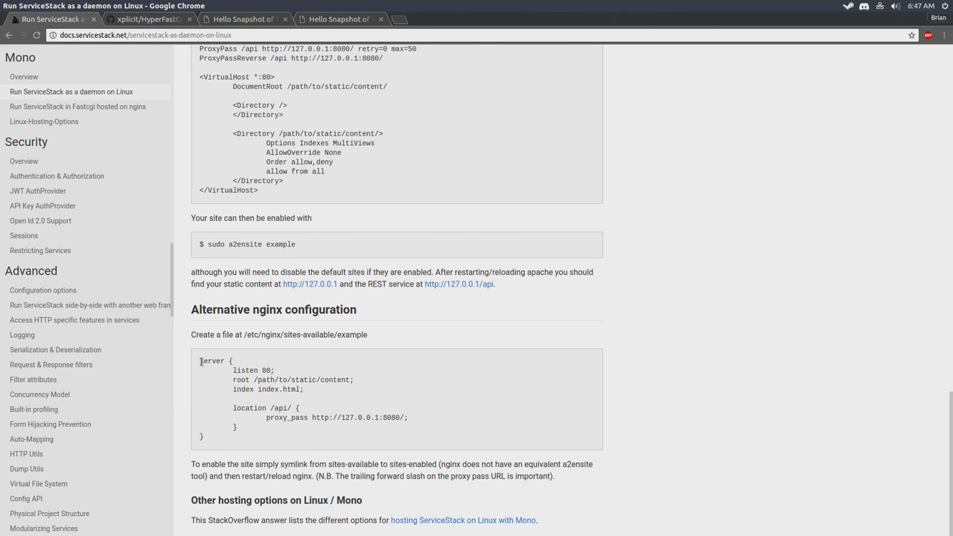
mouse_move(531, 428)
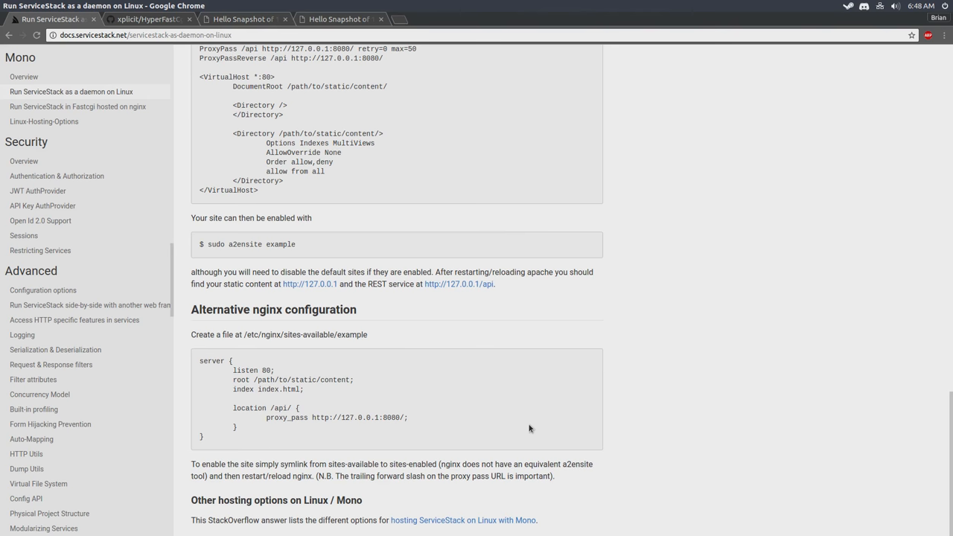